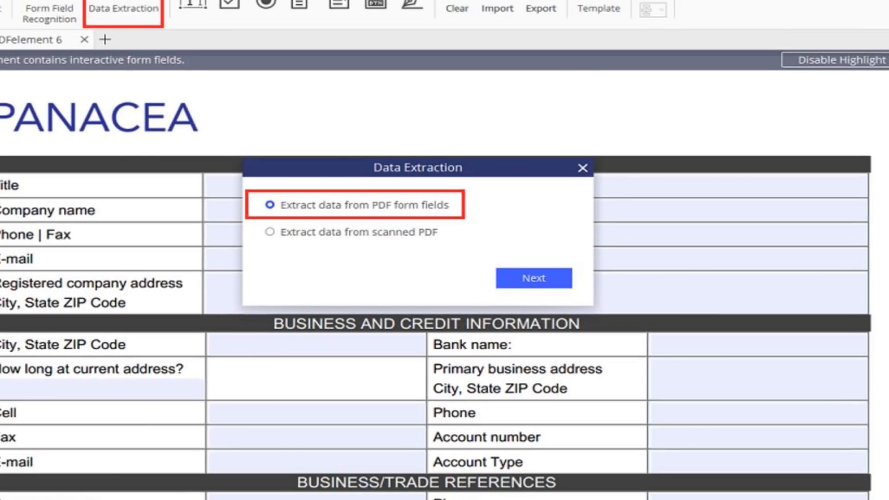
# Confirm 'Extract data from PDF form fields' and advance to the batch extraction window
pyautogui.click(533, 278)
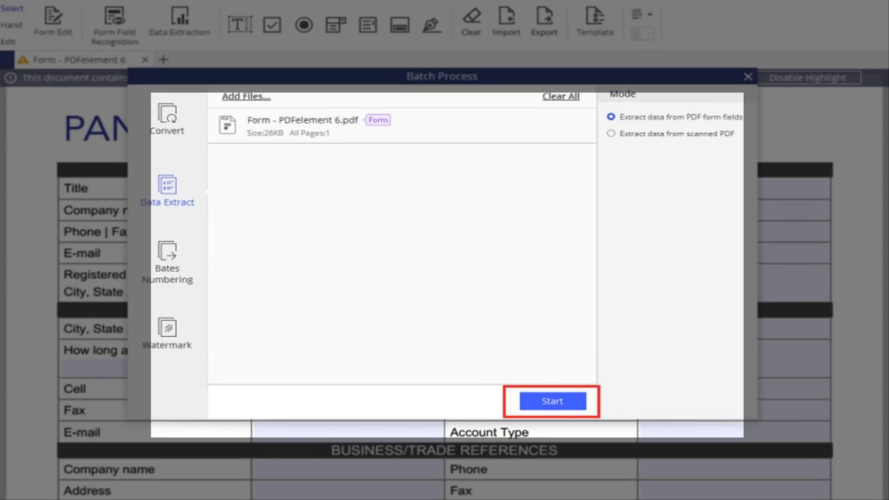
# Launch the form-field data extraction for the queued PDF from the Batch Process window
pyautogui.click(550, 401)
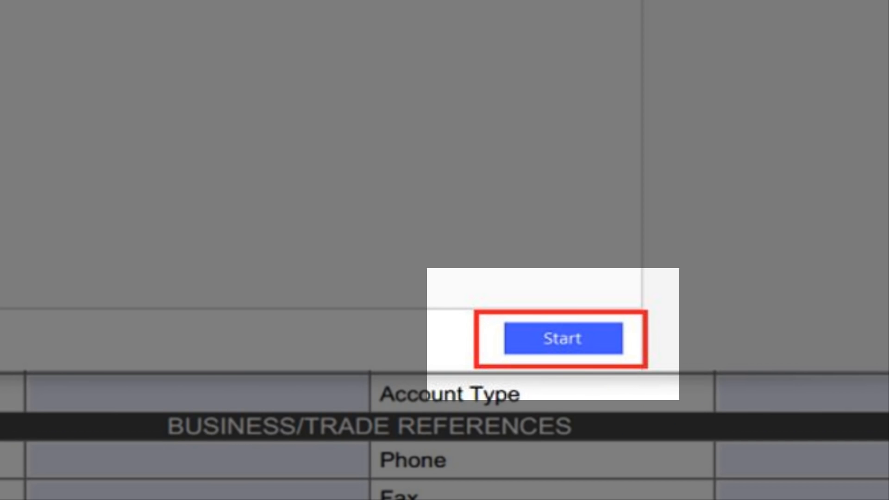